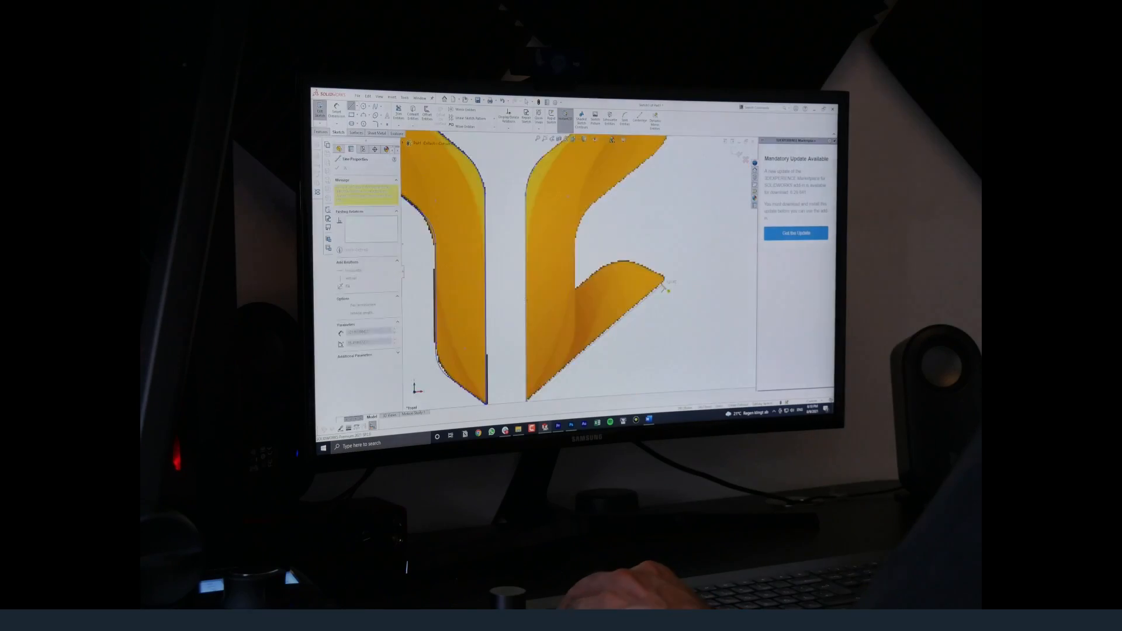
Step: Dimension Sketch23's two vertical lines to a 30.07 mm socket-opening width
{"action": "left_click", "coordinate": [156, 10]}
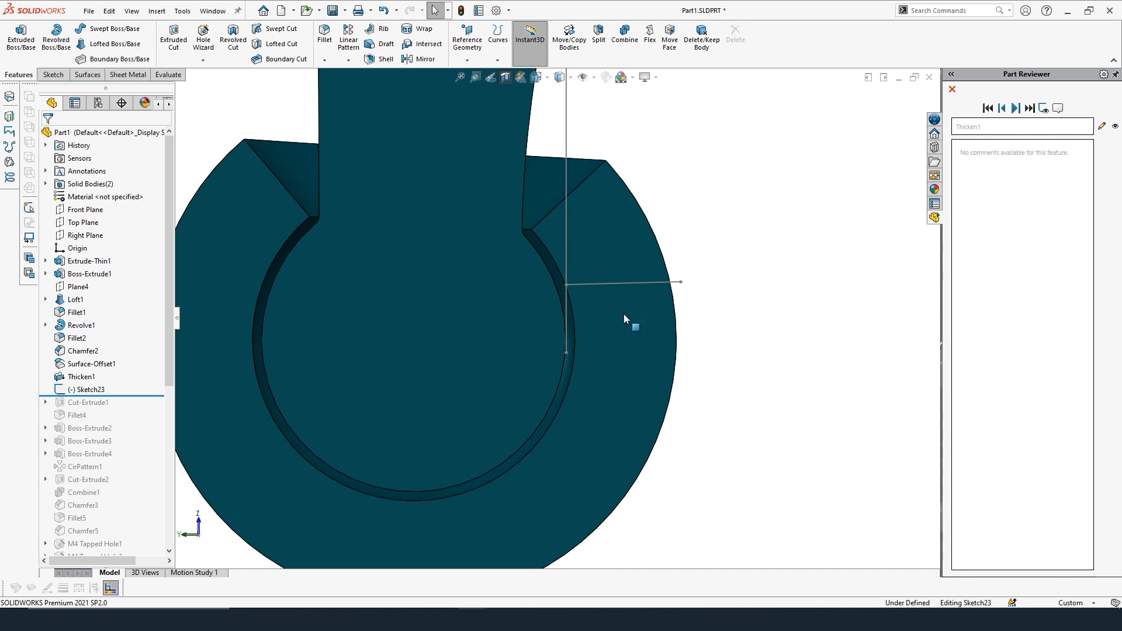
{"action": "left_click", "coordinate": [1015, 108]}
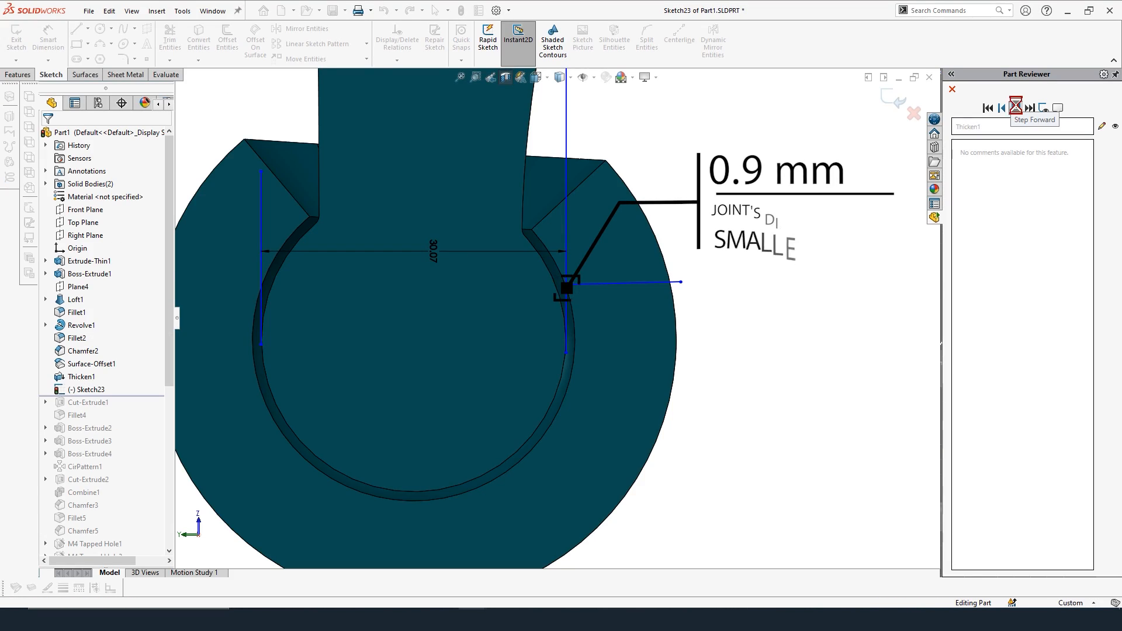
{"action": "left_click", "coordinate": [1015, 108]}
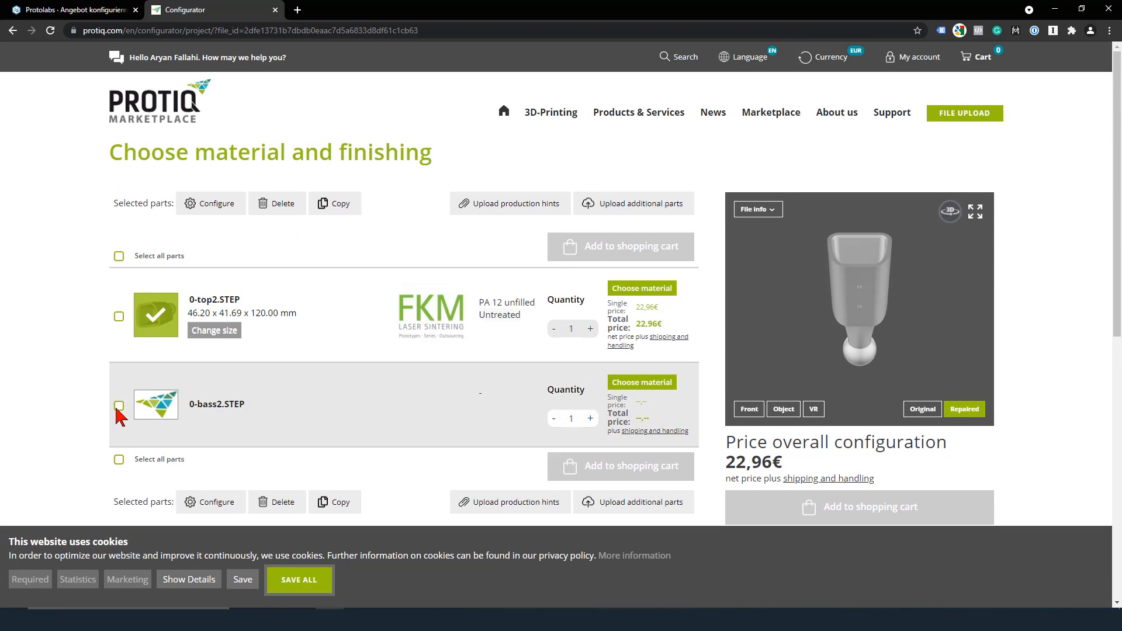
Step: Tick the 0-bass2.STEP checkbox in the Choose material and finishing list
{"action": "left_click", "coordinate": [122, 405]}
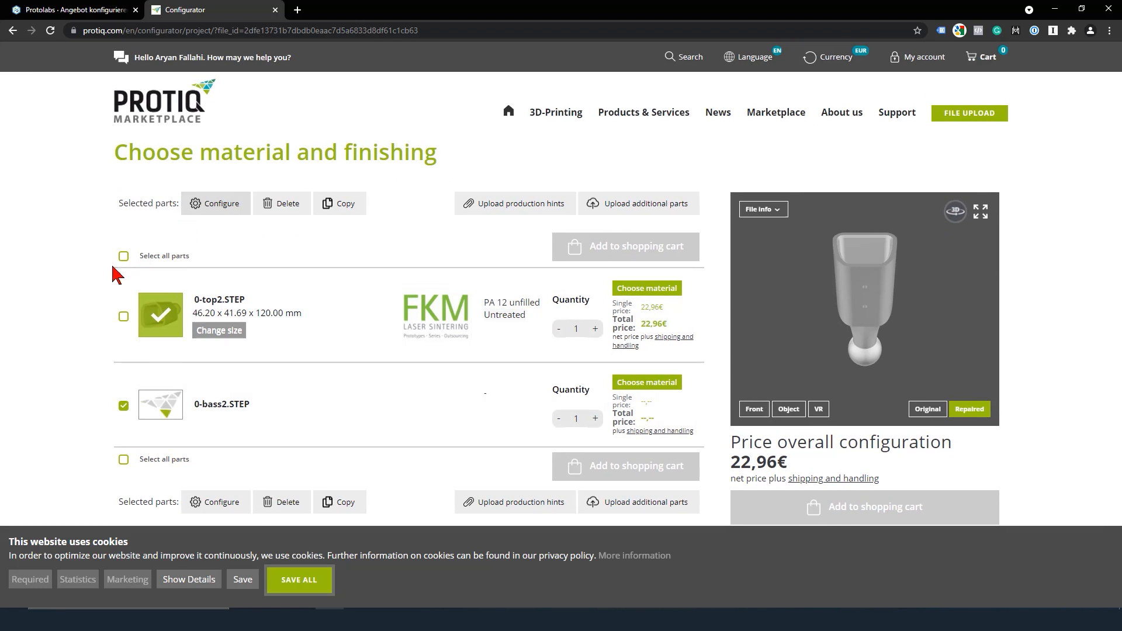
{"action": "left_click", "coordinate": [645, 288]}
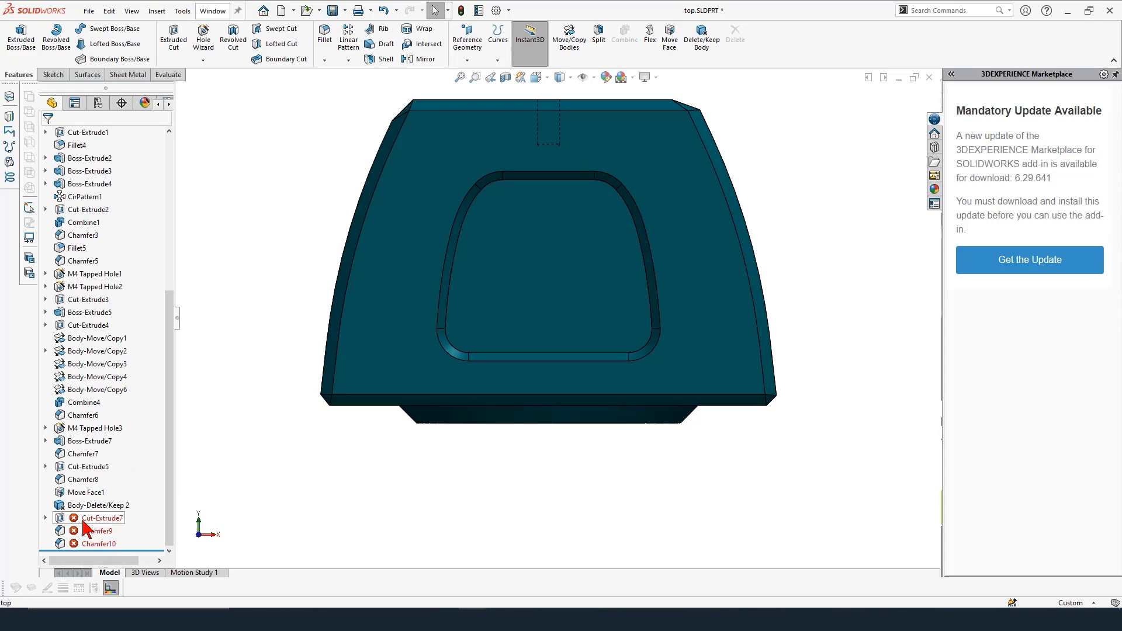
Step: Edit Cut-Extrude7 and review its selected sketch regions
{"action": "double_click", "coordinate": [104, 517]}
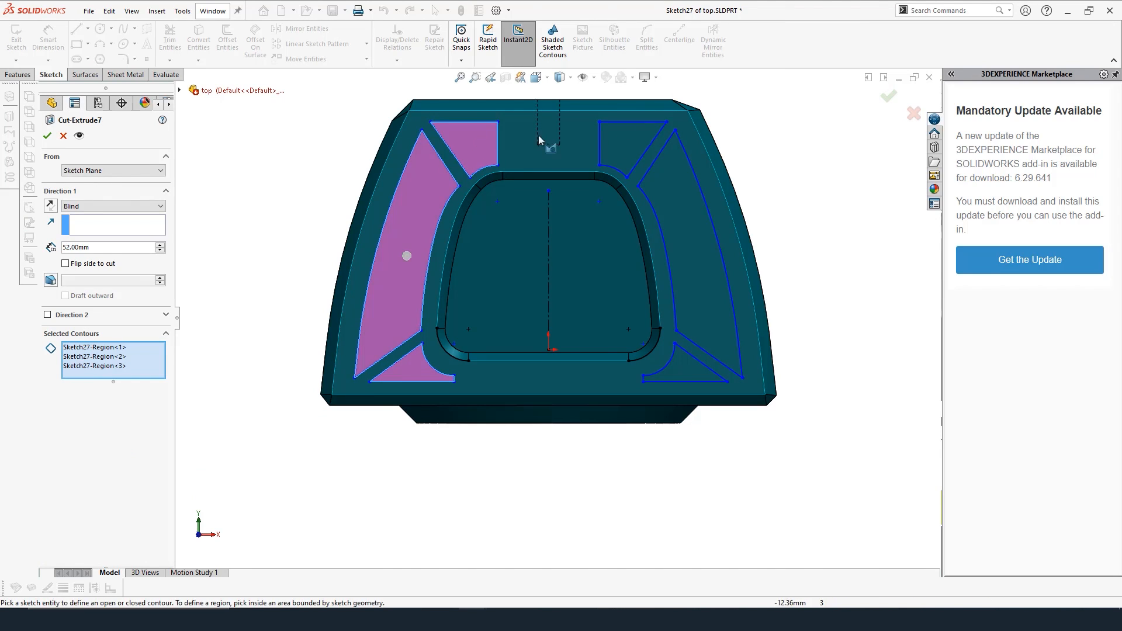
{"action": "left_click", "coordinate": [729, 388]}
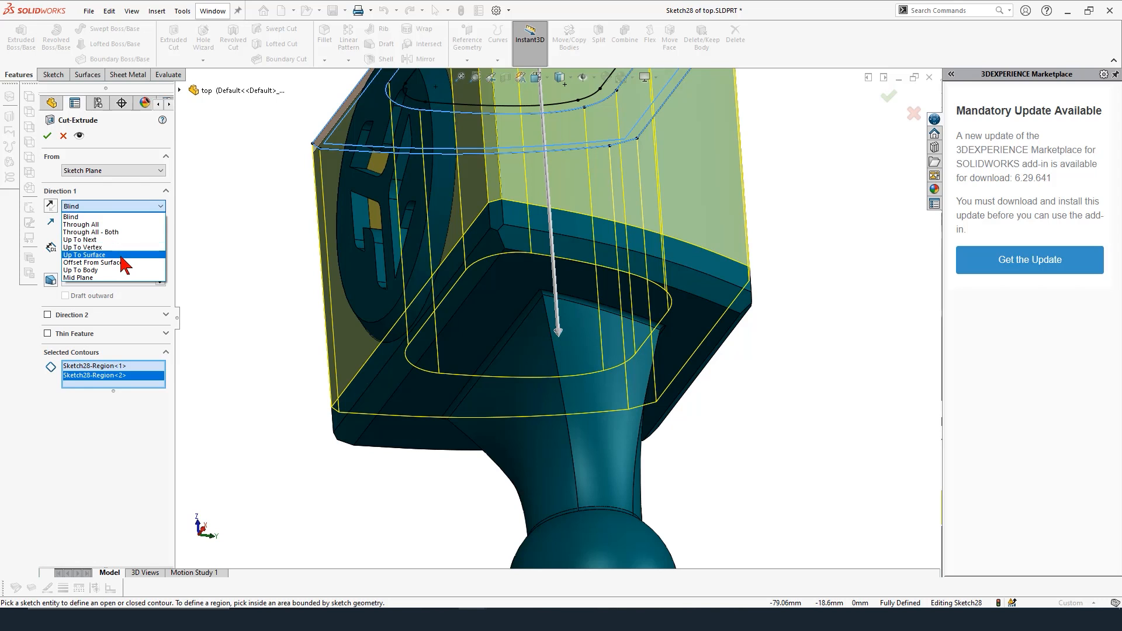
Step: Set the cut's Direction 1 end condition to Up To Surface
{"action": "left_click", "coordinate": [84, 255]}
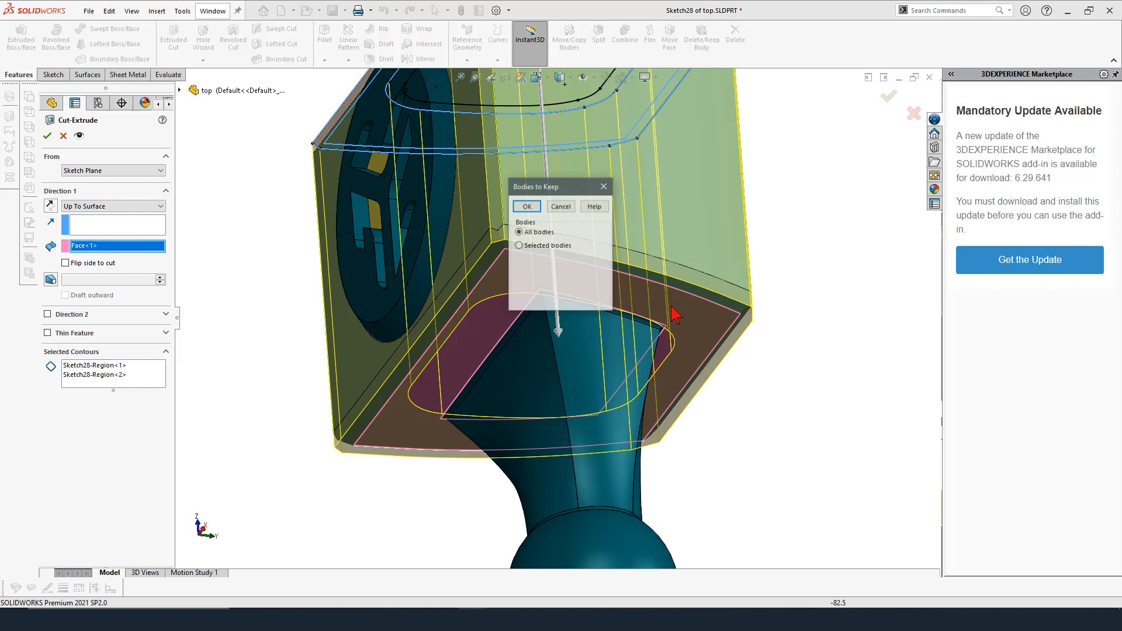